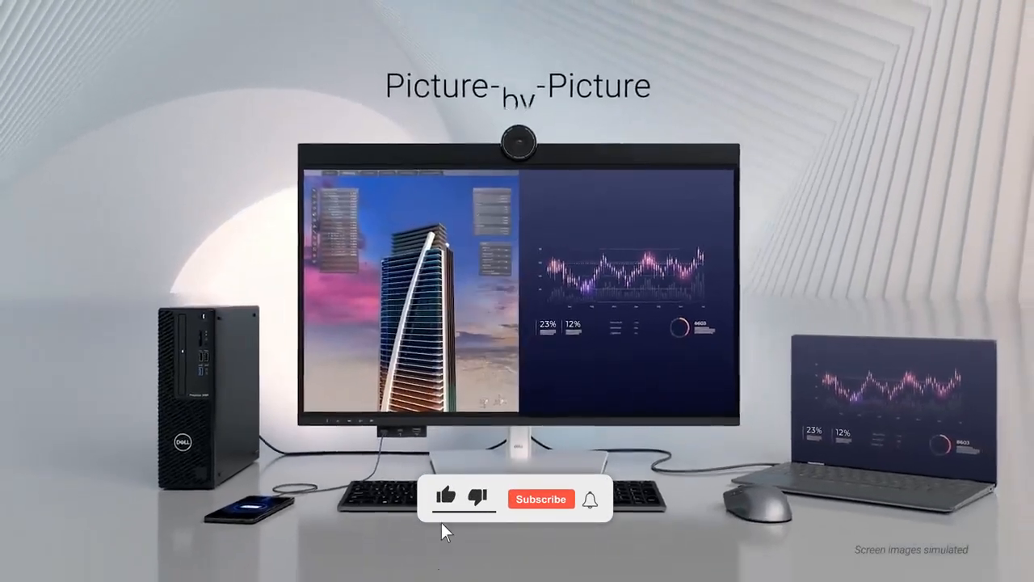
{"action": "left_click", "coordinate": [540, 499]}
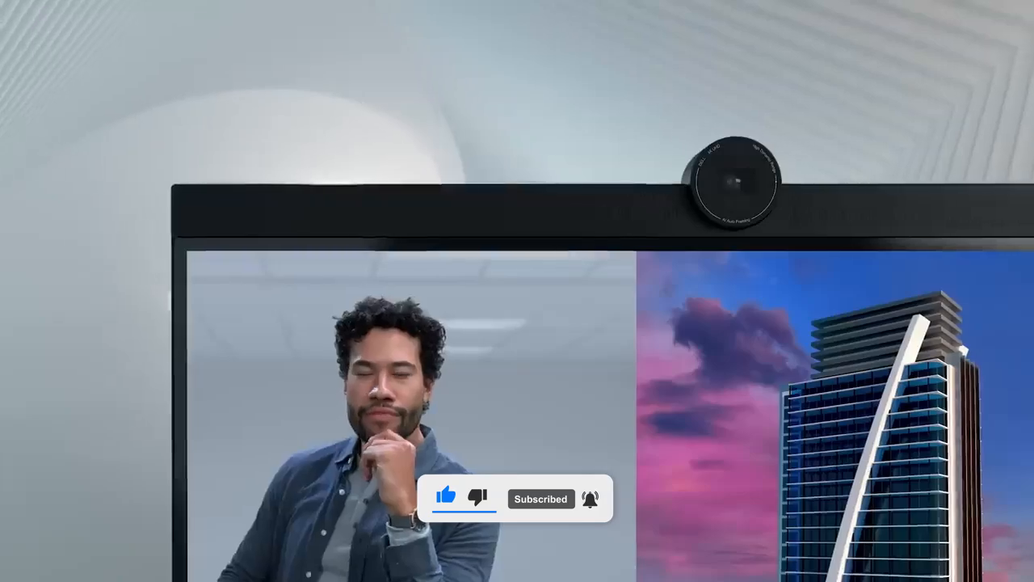